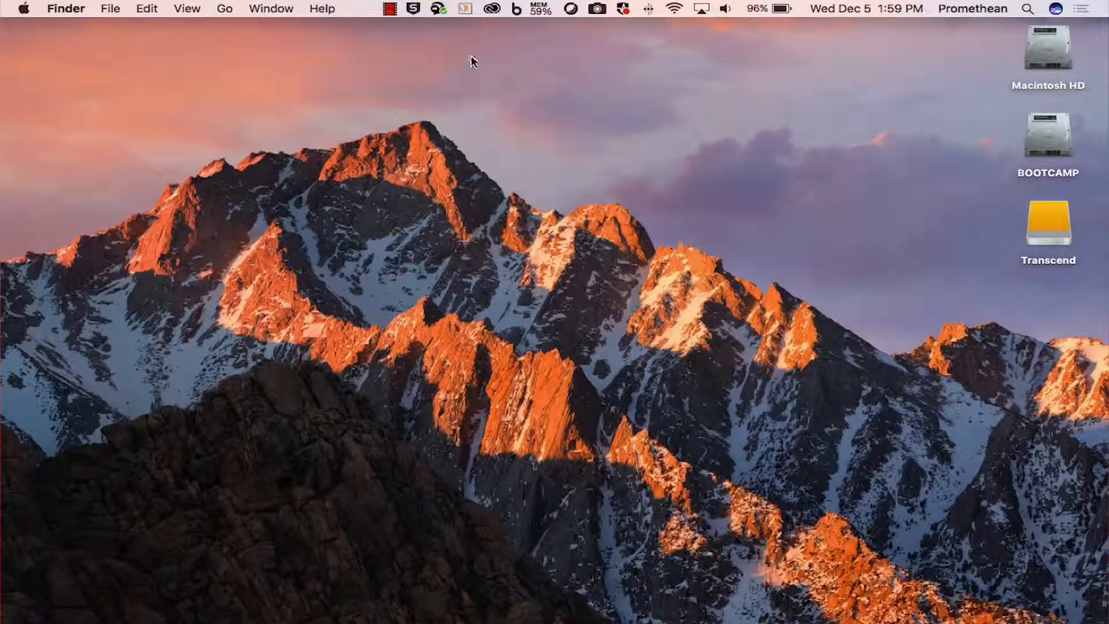
- Open ActivManager's Control Panel from the menu bar to show the USB ActivBoard Touch
{"action": "left_click", "coordinate": [466, 10]}
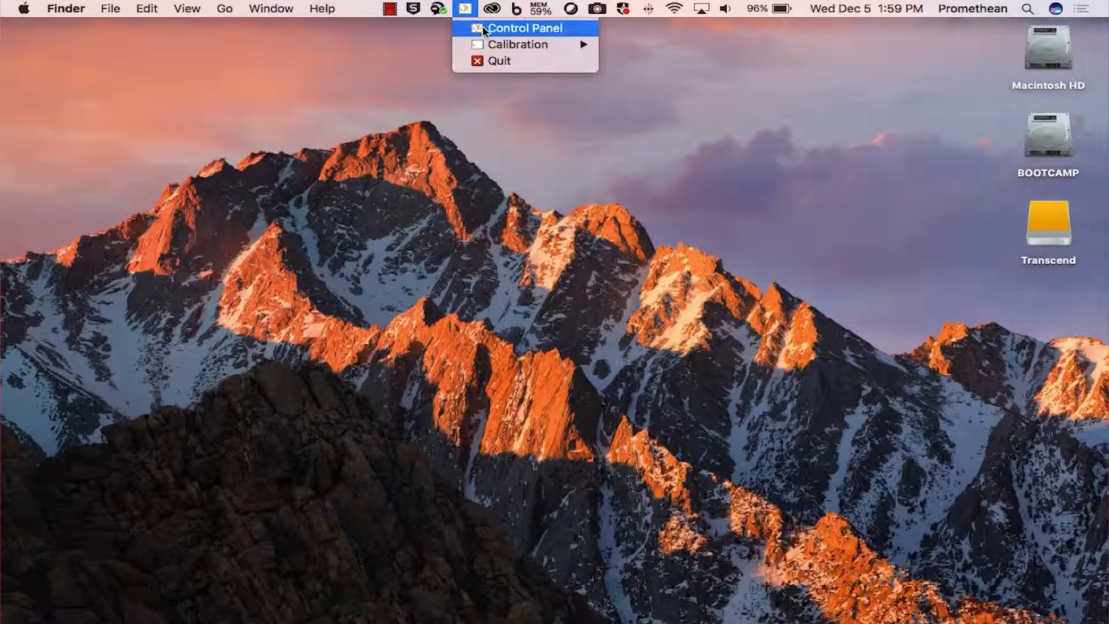
{"action": "left_click", "coordinate": [525, 28]}
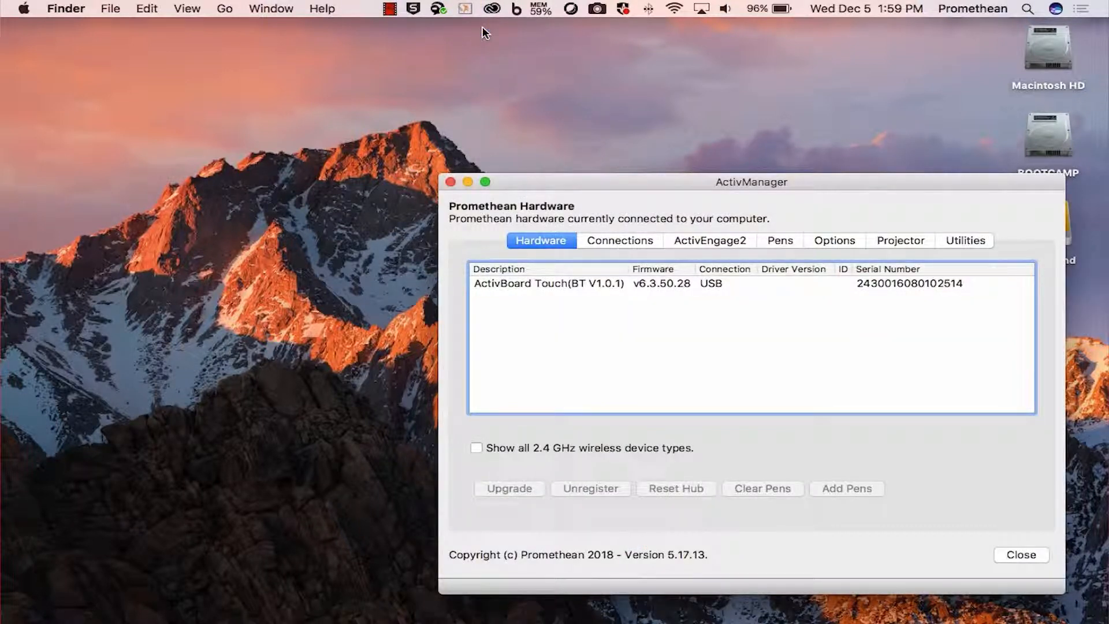
{"action": "left_click", "coordinate": [540, 240]}
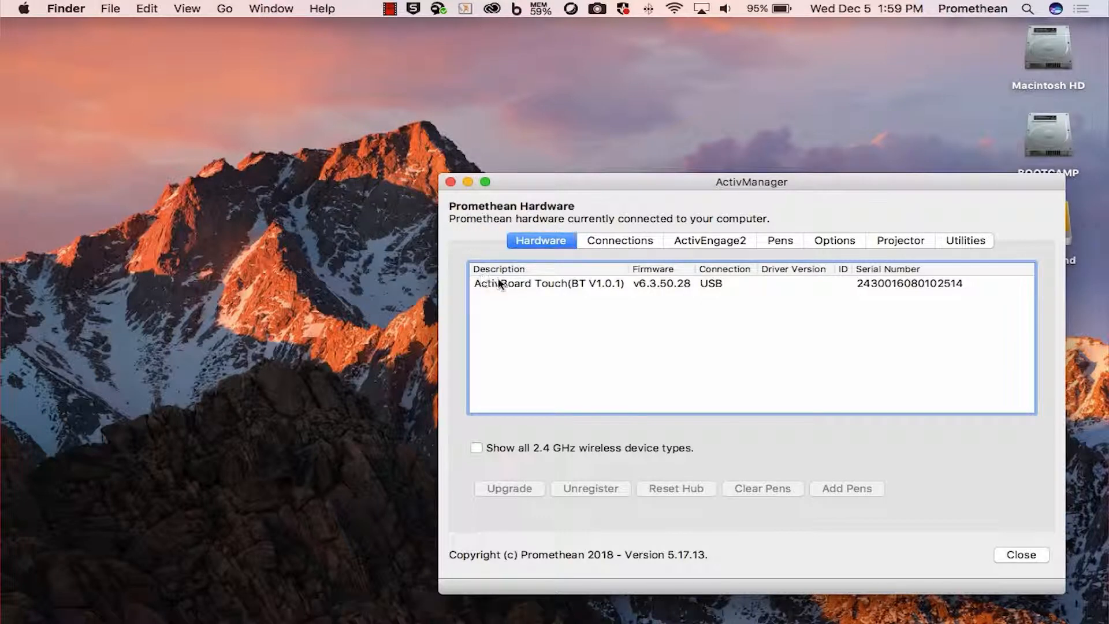
- Start upgrading the ActivBoard Touch and download firmware 6.3.50.28 88" from the Internet
{"action": "left_click", "coordinate": [548, 283]}
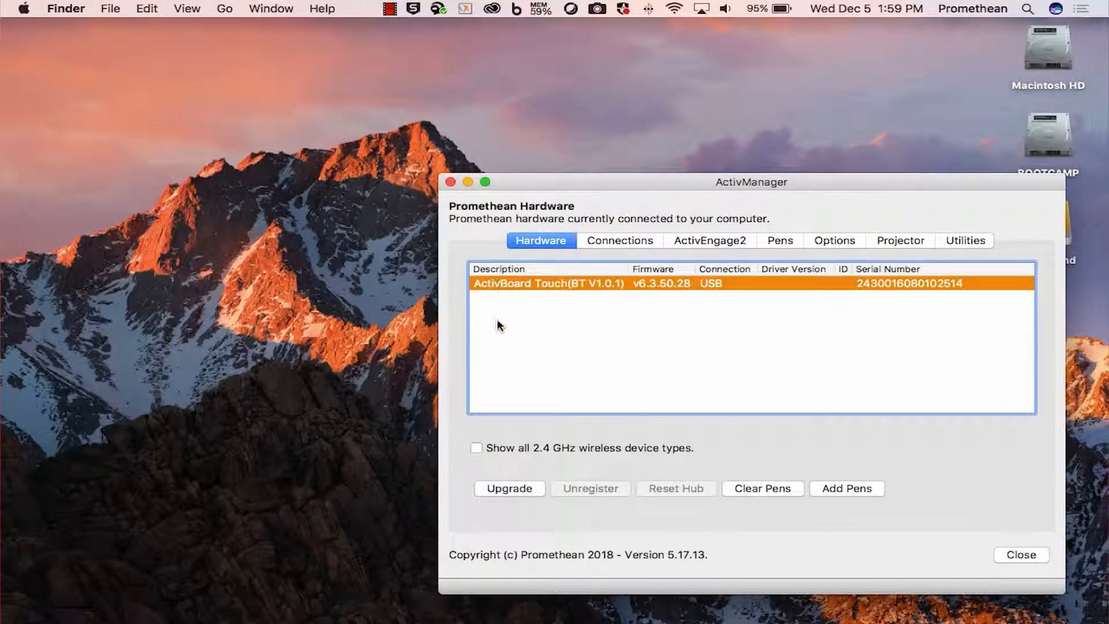
{"action": "left_click", "coordinate": [509, 488]}
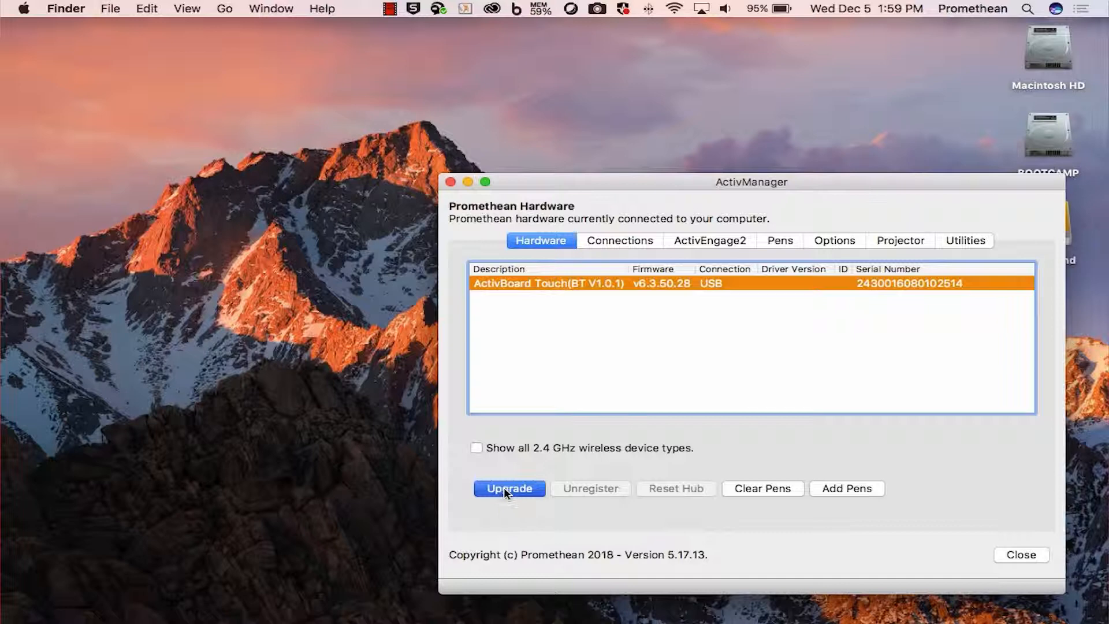
{"action": "left_click", "coordinate": [508, 488]}
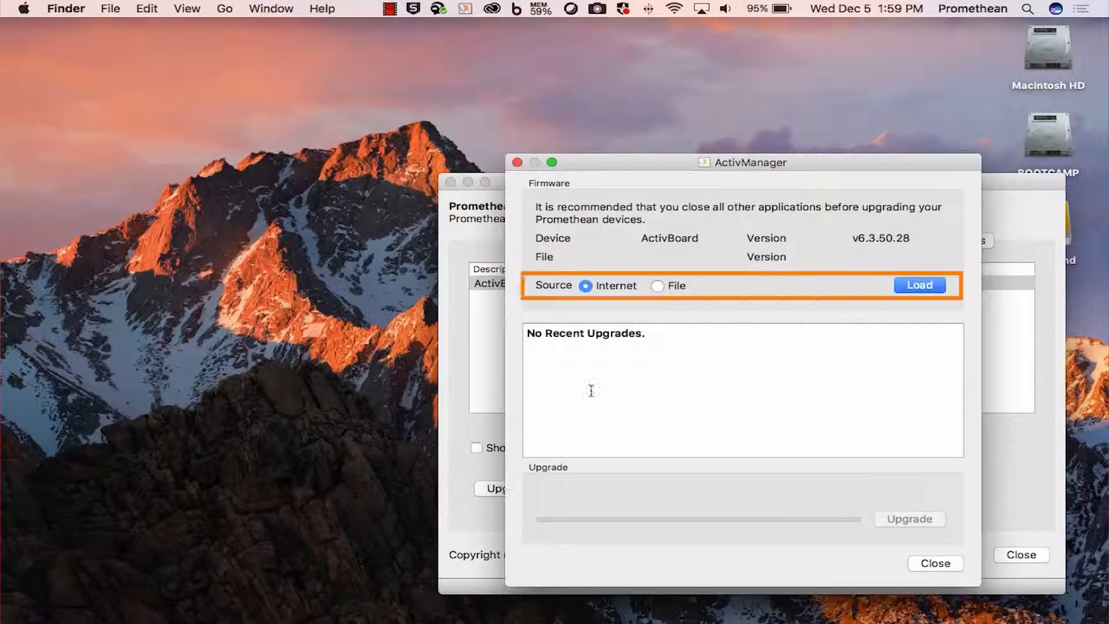
{"action": "mouse_move", "coordinate": [918, 284]}
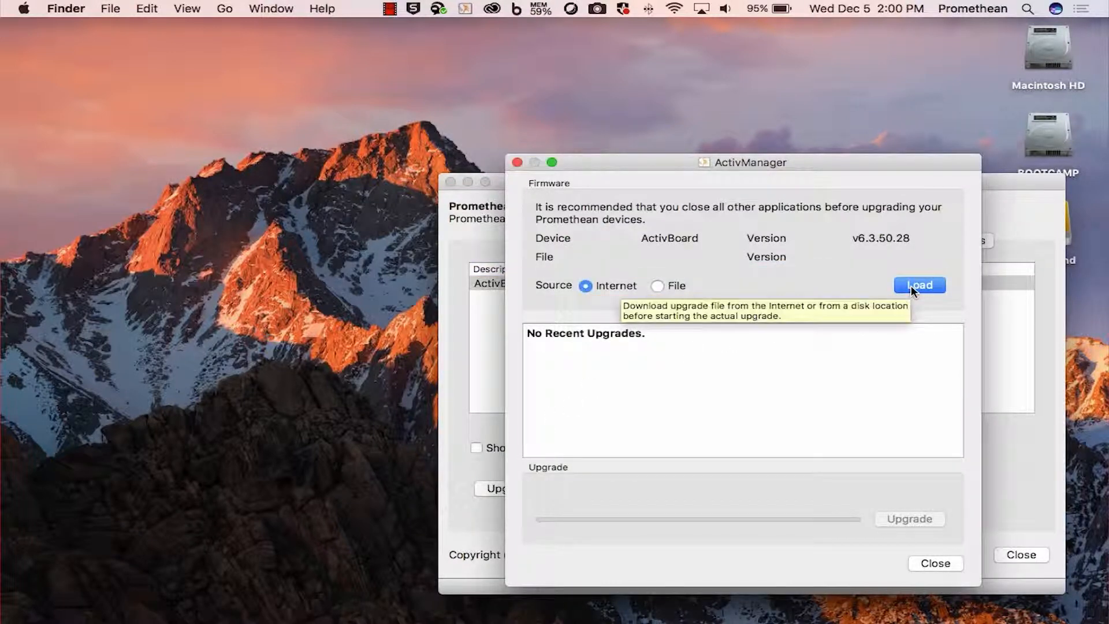
{"action": "left_click", "coordinate": [919, 284]}
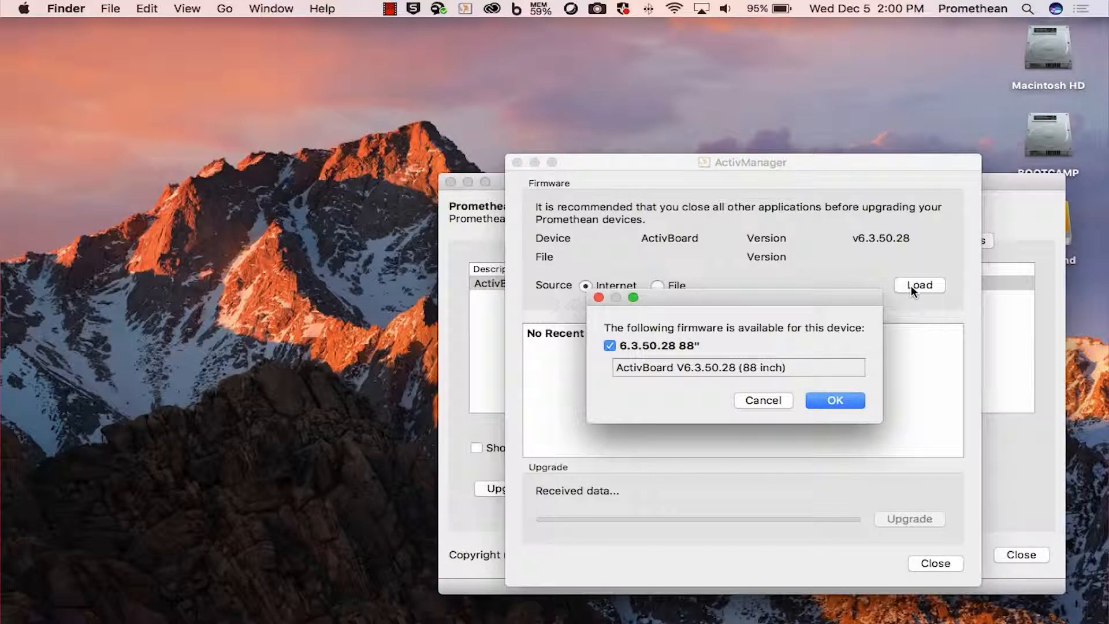
{"action": "left_click", "coordinate": [834, 401]}
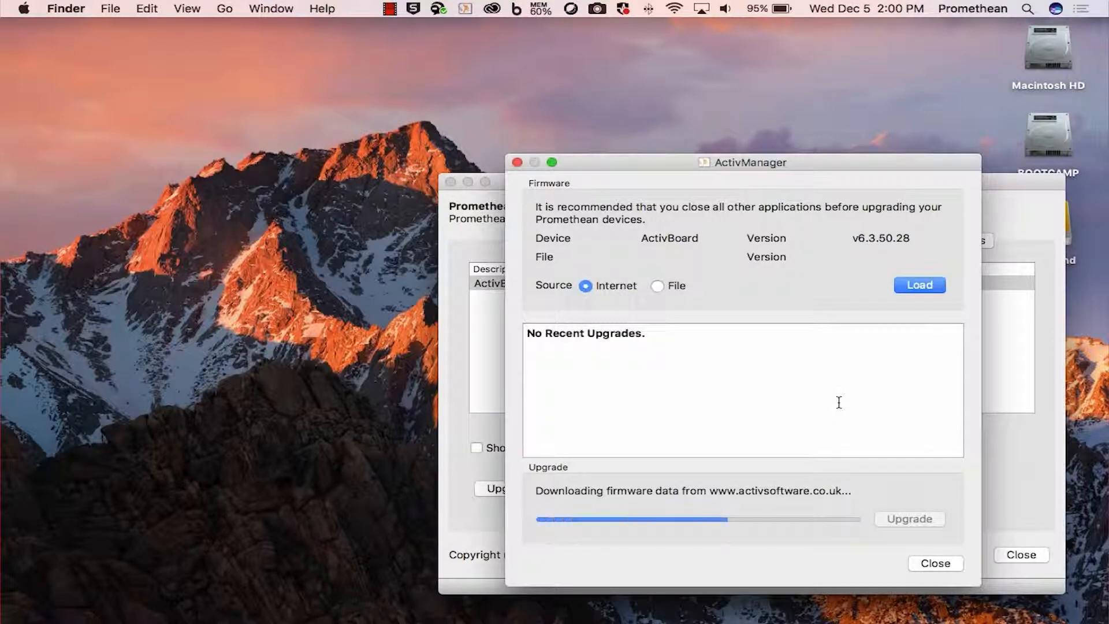
- Install firmware 6.3.50.28 on the ActivBoard and dismiss 'The upgrade was successful'
{"action": "left_click", "coordinate": [919, 284]}
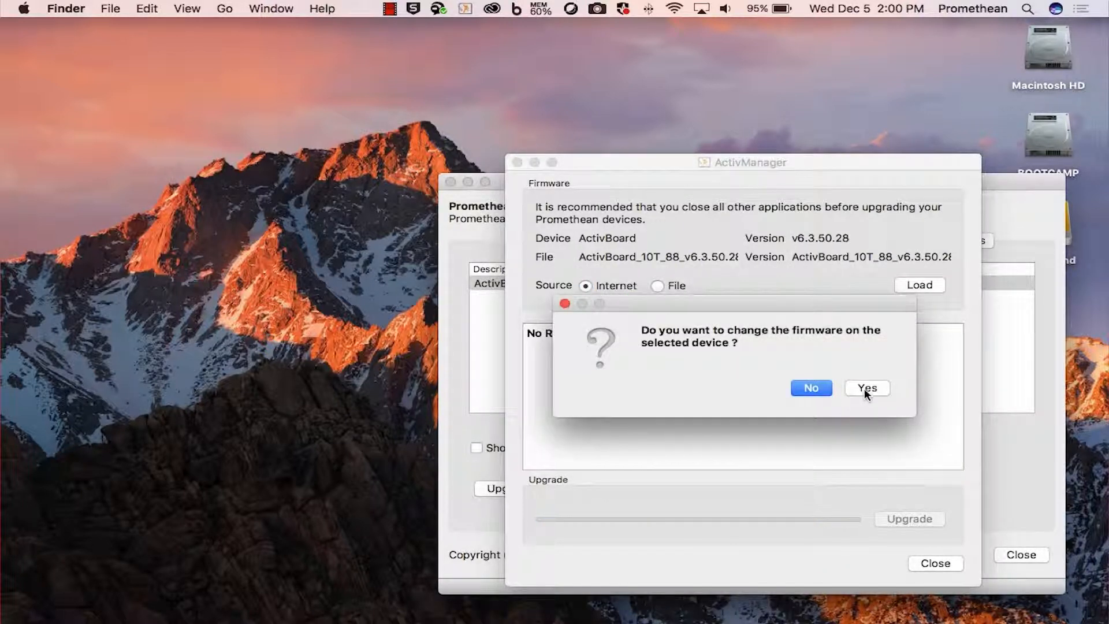
{"action": "left_click", "coordinate": [865, 388]}
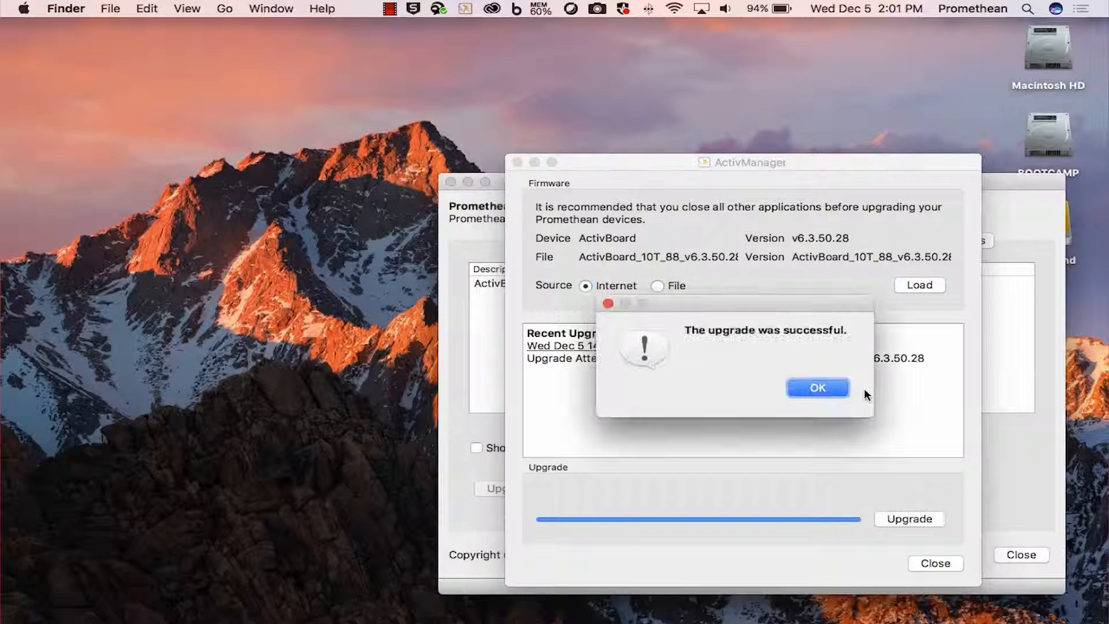
{"action": "left_click", "coordinate": [818, 388]}
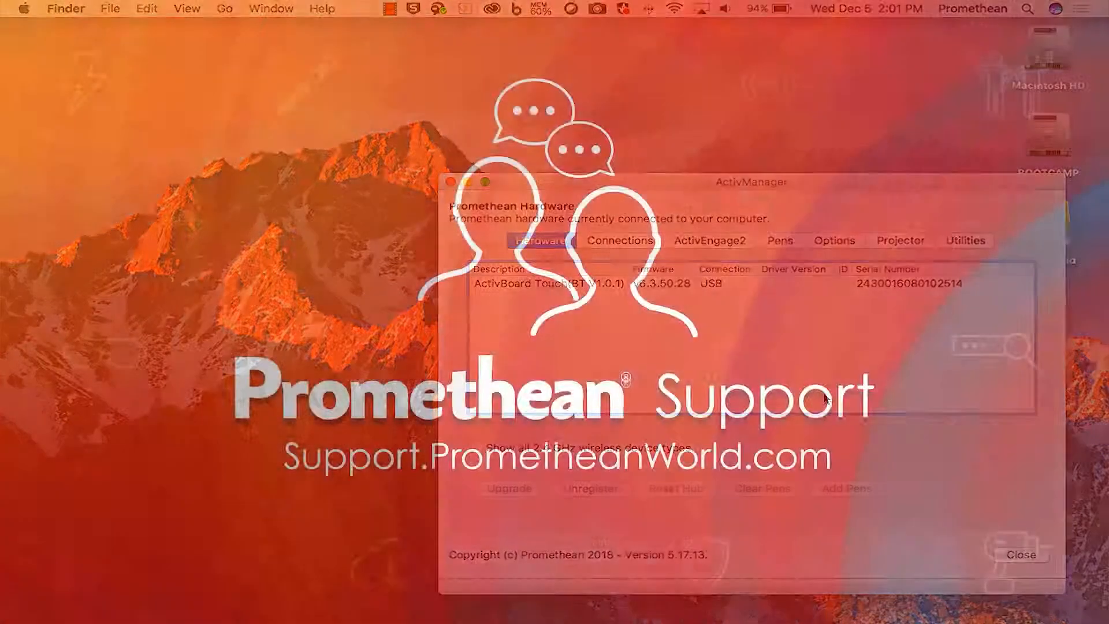